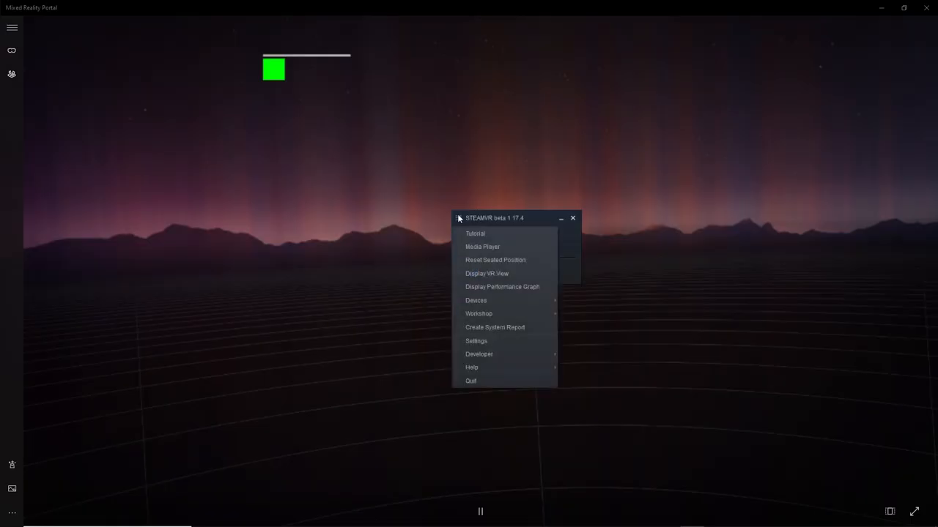
- Choose No Man's Sky in SteamVR's per-application video settings, showing its 50% resolution multiplier
click(477, 340)
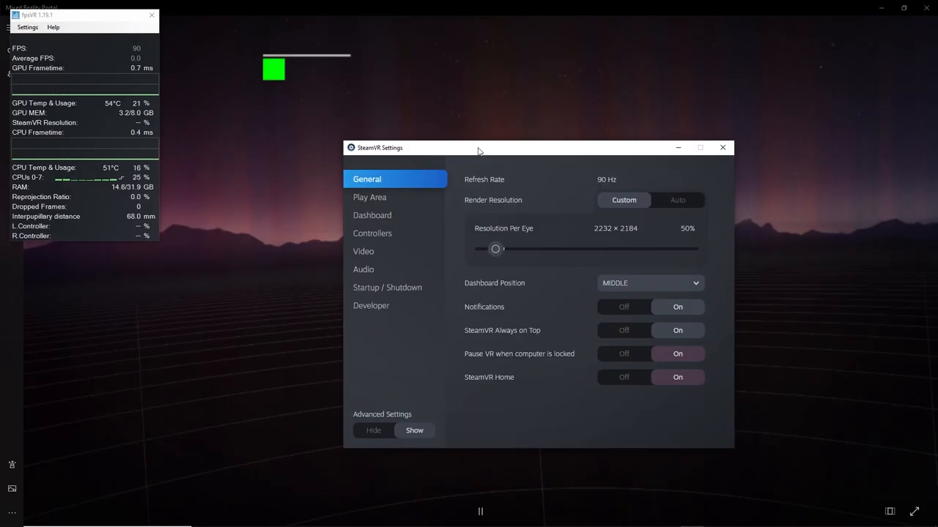
click(364, 252)
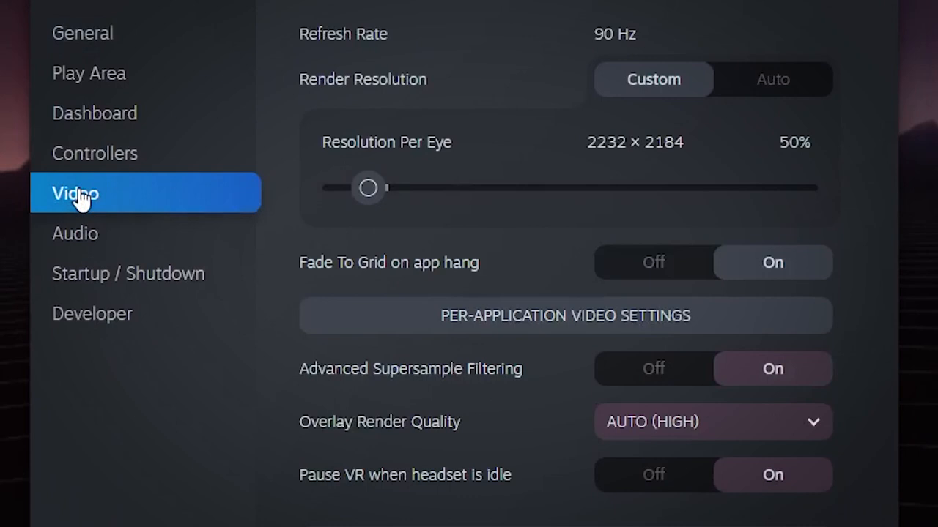
click(564, 316)
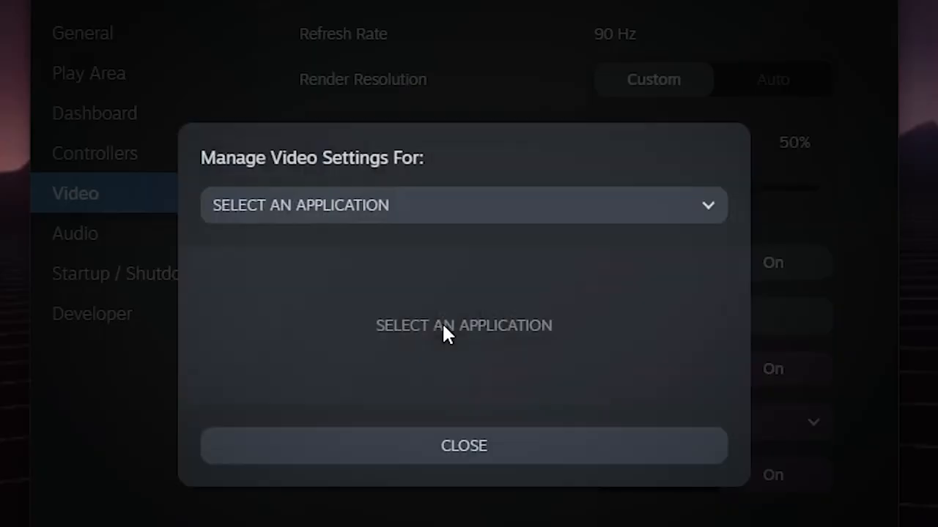
click(463, 205)
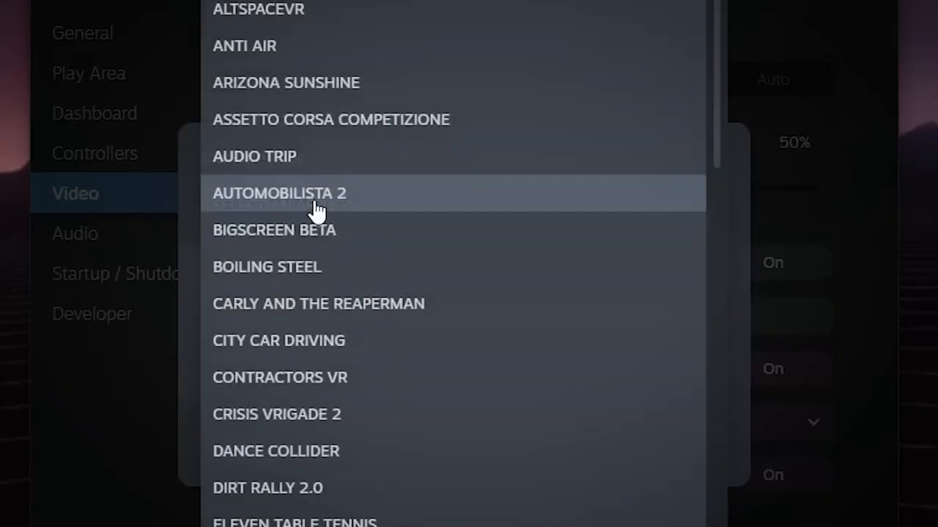
scroll(down, 3)
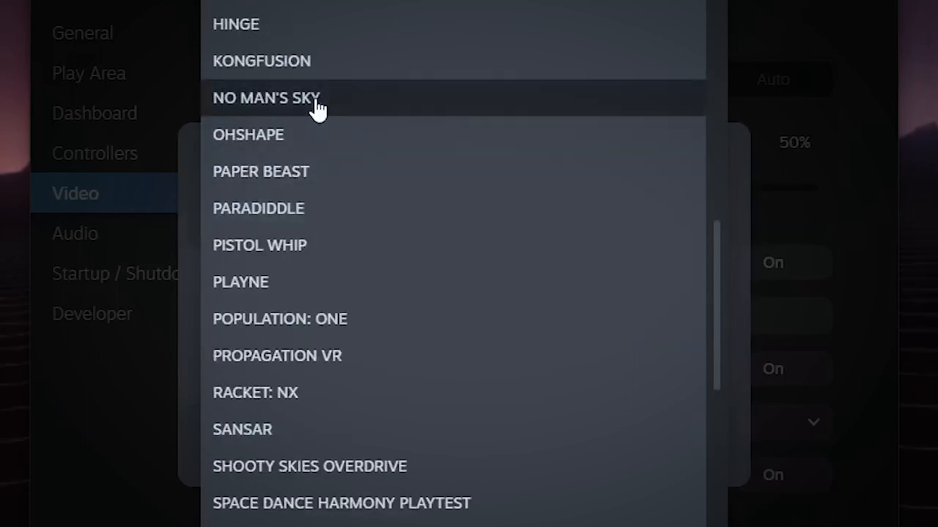
click(266, 96)
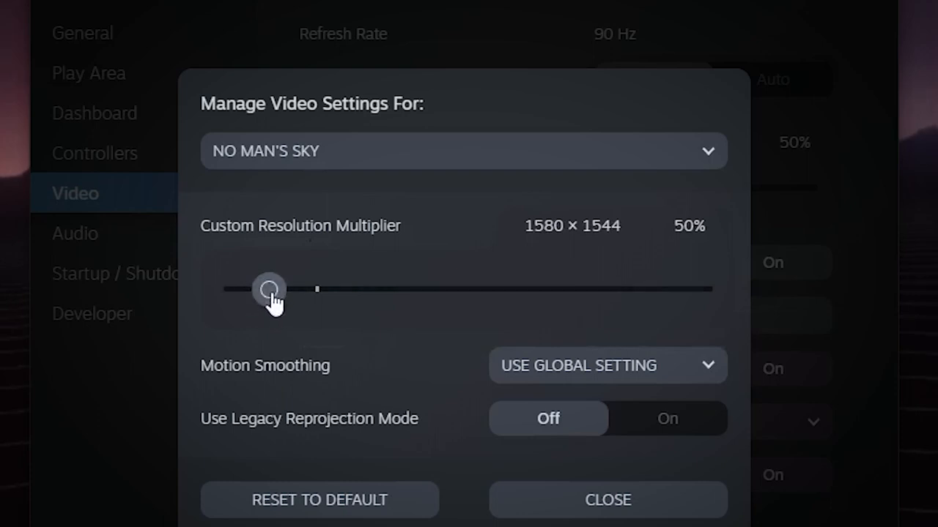
click(606, 499)
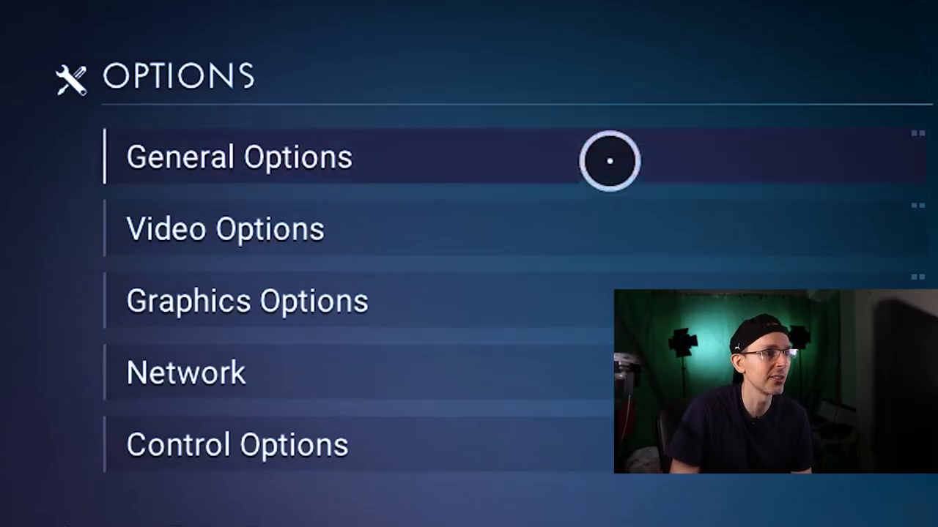
- Step the game's screen resolution down to 1600 x 1024 in Video Options
click(239, 157)
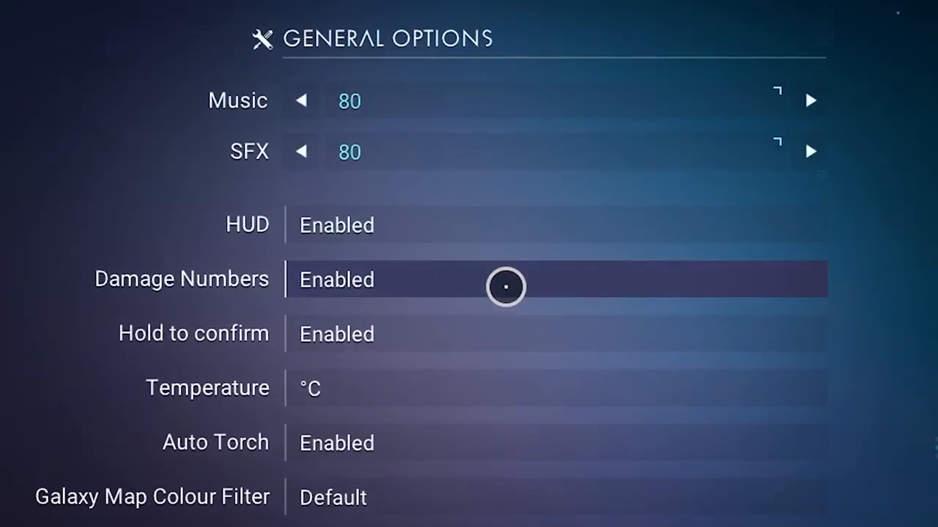
mouse_move(501, 296)
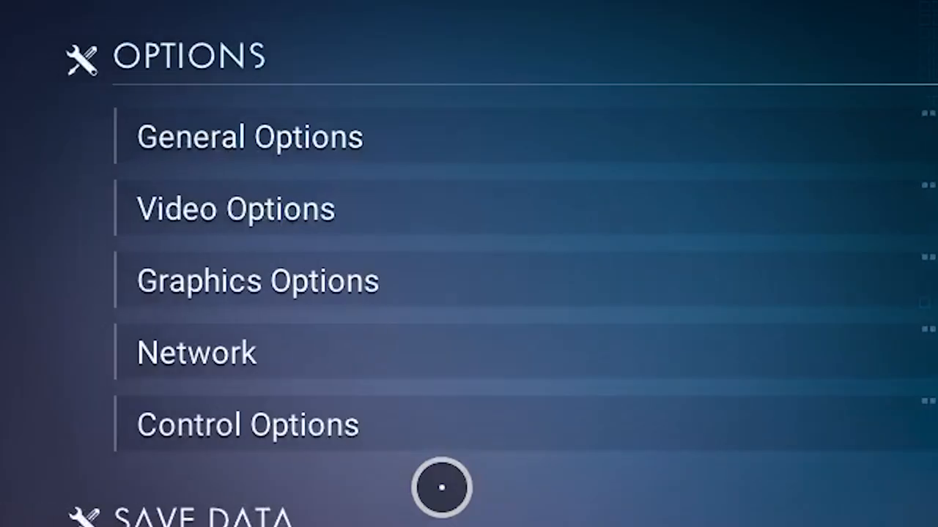
mouse_move(422, 241)
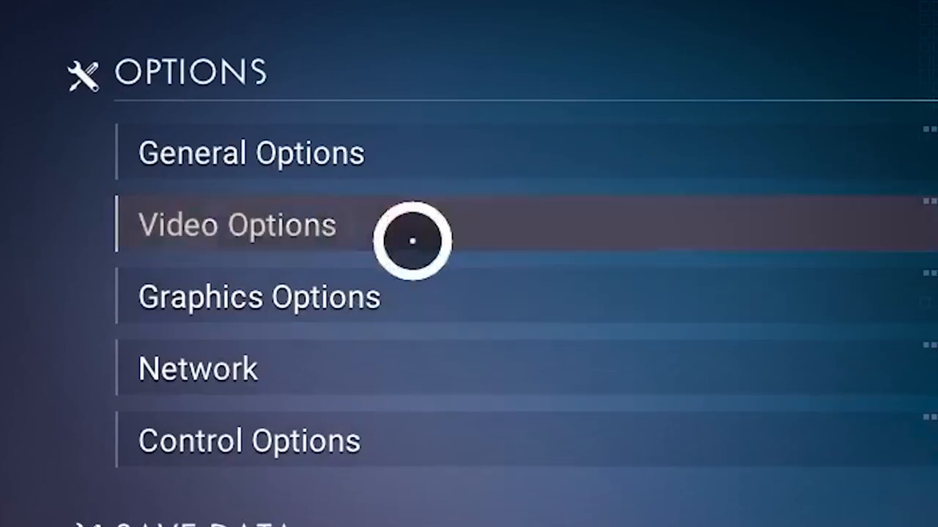
click(236, 224)
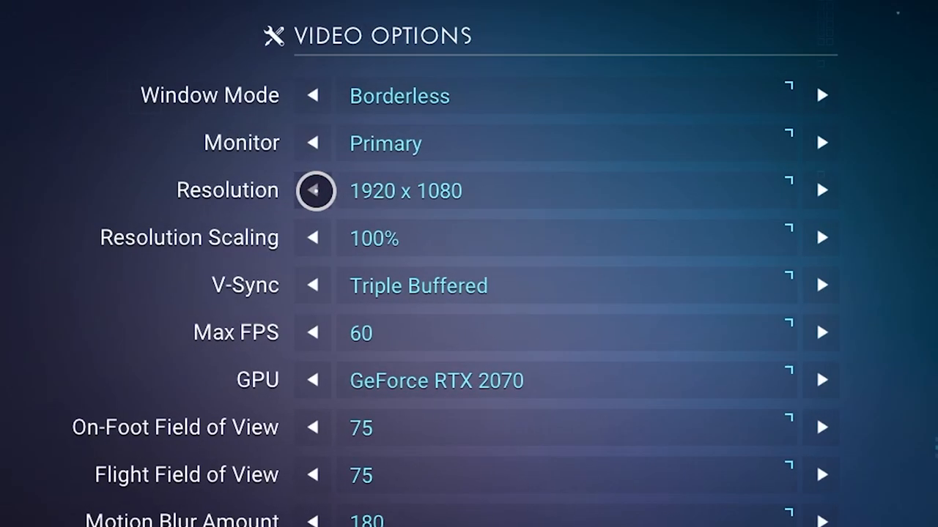
click(313, 191)
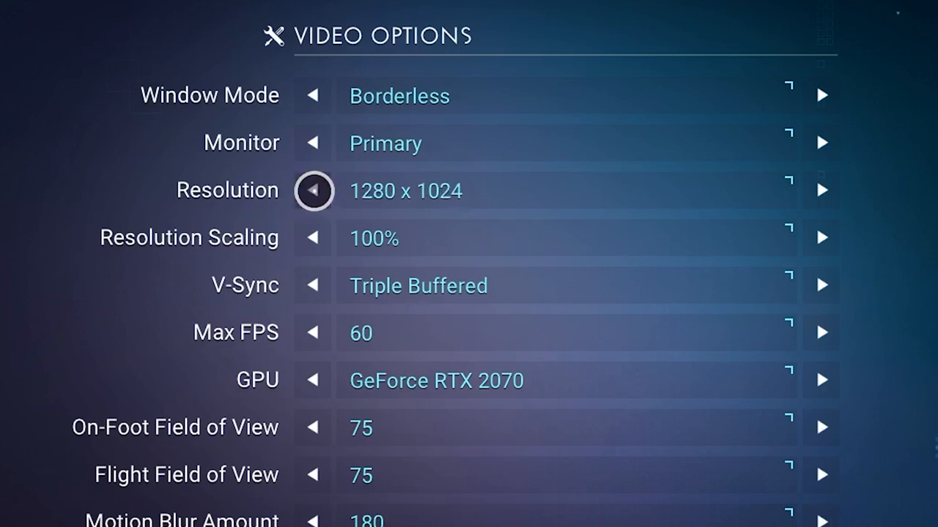
click(314, 190)
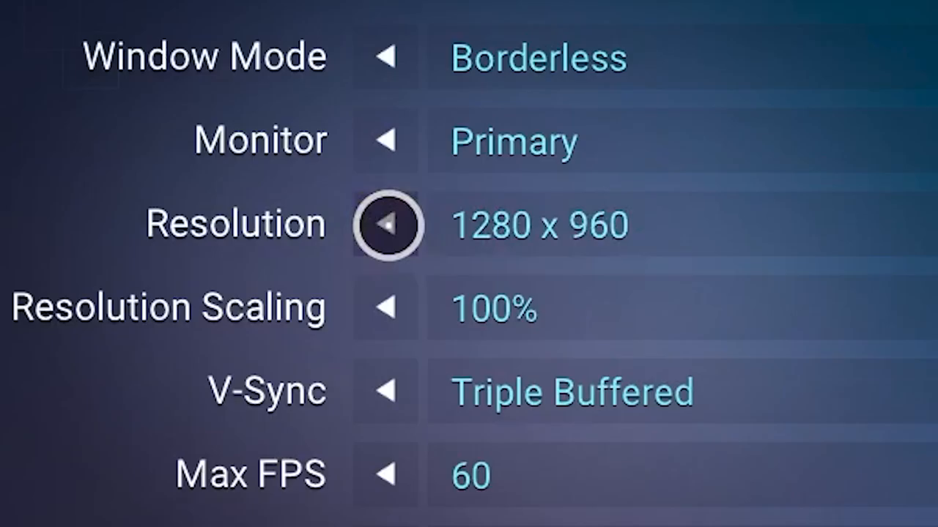
click(384, 225)
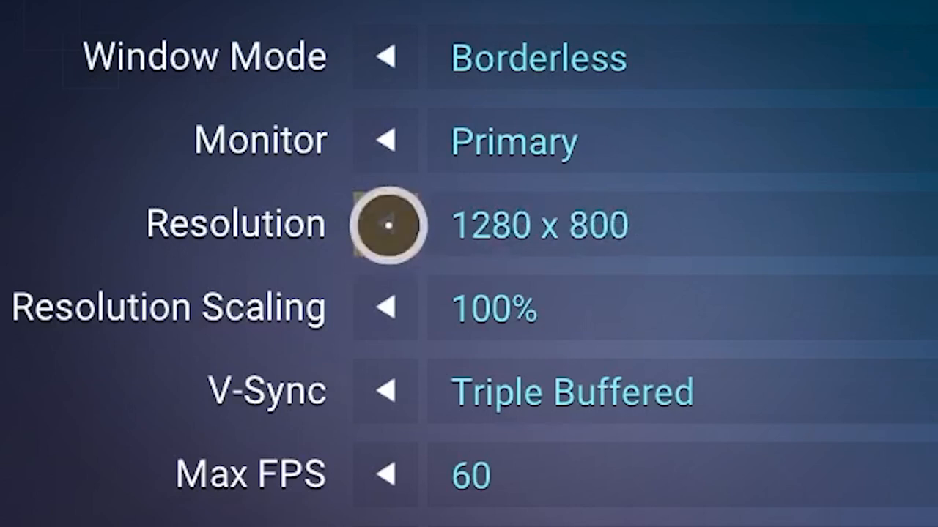
click(386, 225)
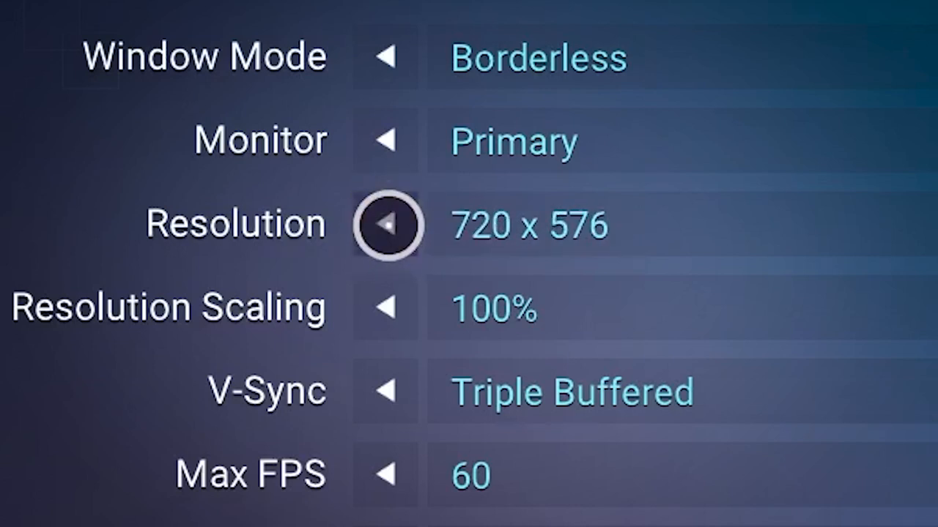
click(387, 226)
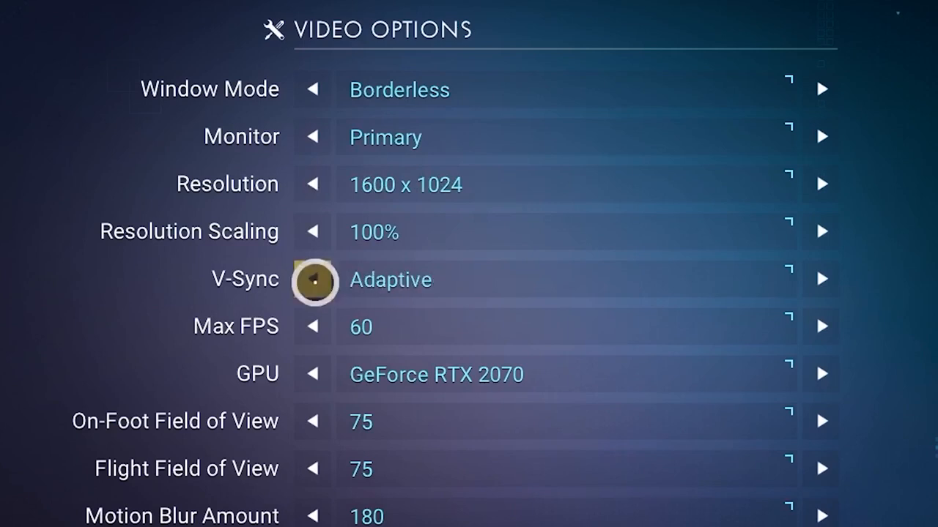
- Turn V-Sync off and raise the maximum frame rate cap
click(314, 278)
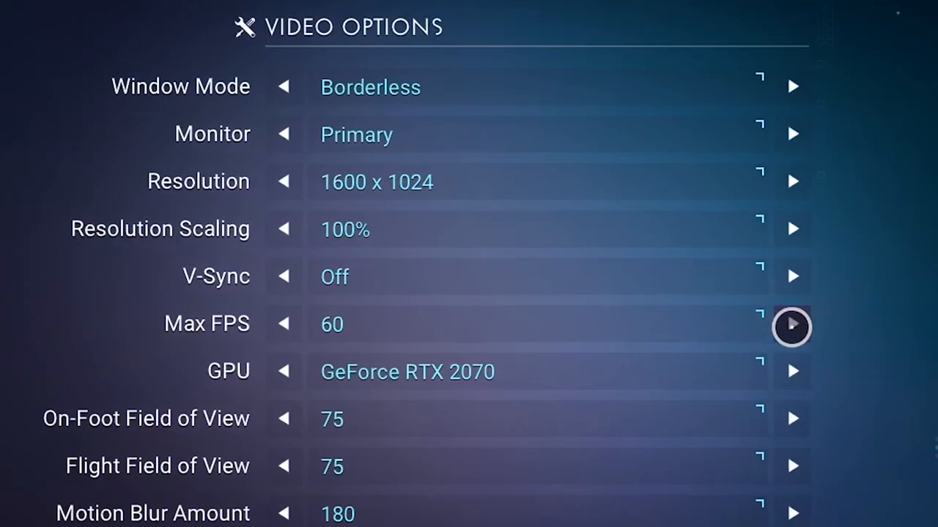
click(791, 326)
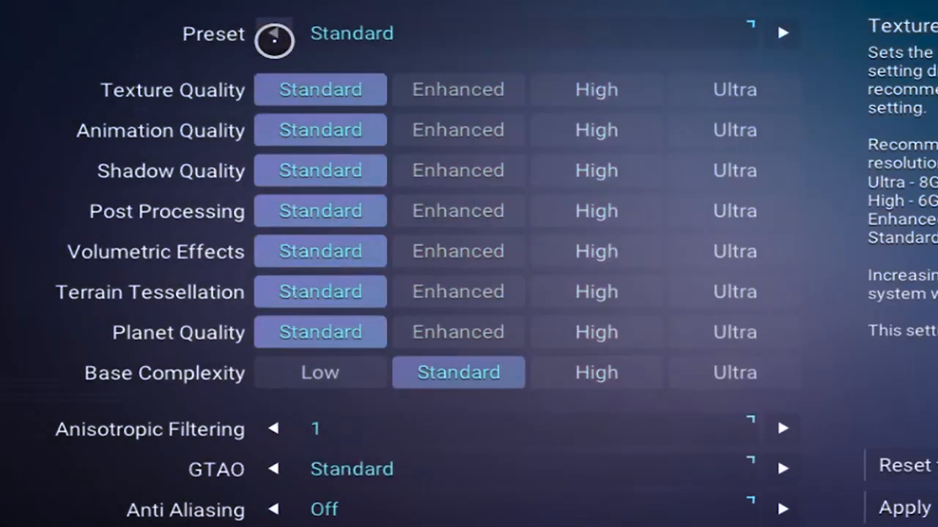
- Switch the preset from Standard to Custom and raise anisotropic filtering
click(320, 372)
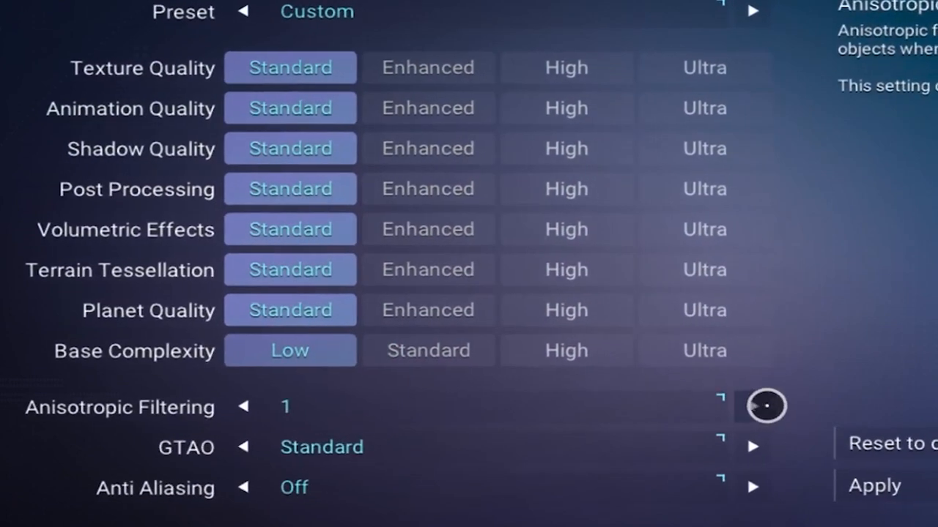
click(762, 407)
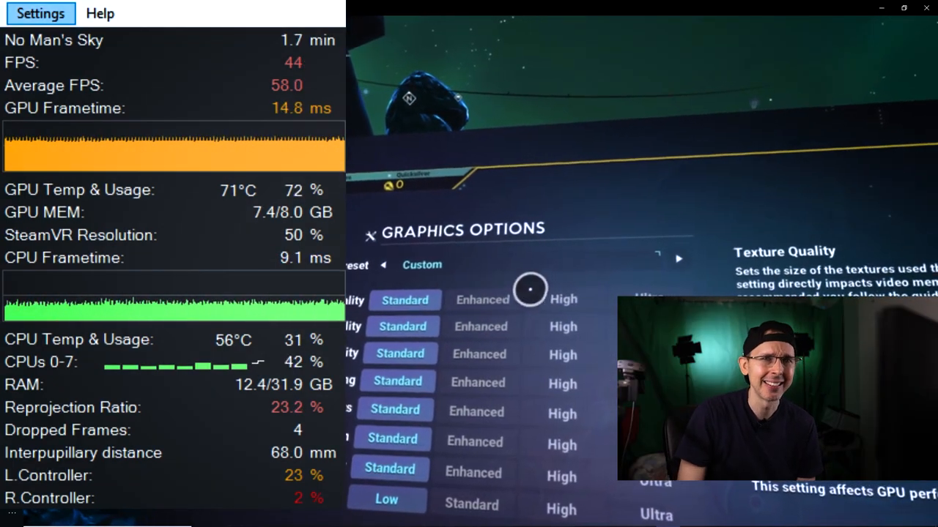
- Set Texture Quality to High in the Custom graphics options
click(554, 290)
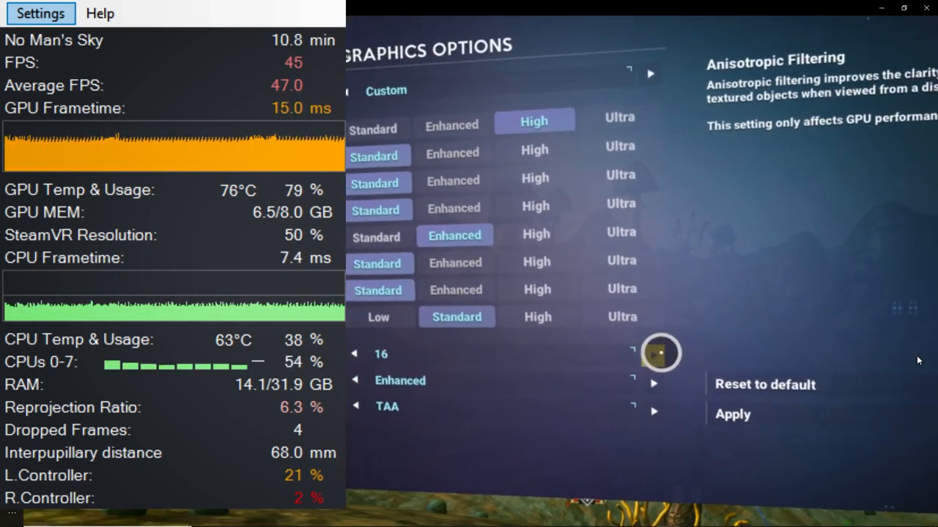
- Raise GTAO ambient occlusion from Enhanced to High and apply the settings
click(732, 413)
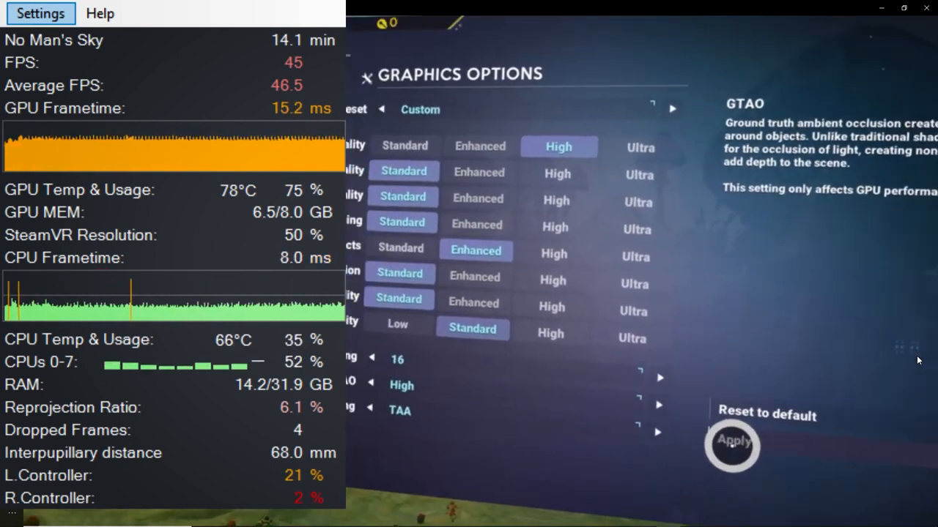
click(732, 443)
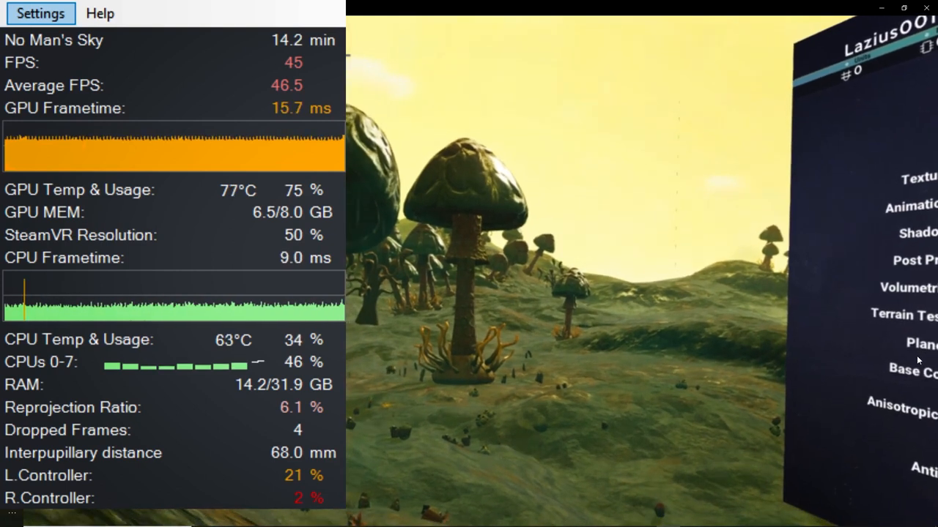